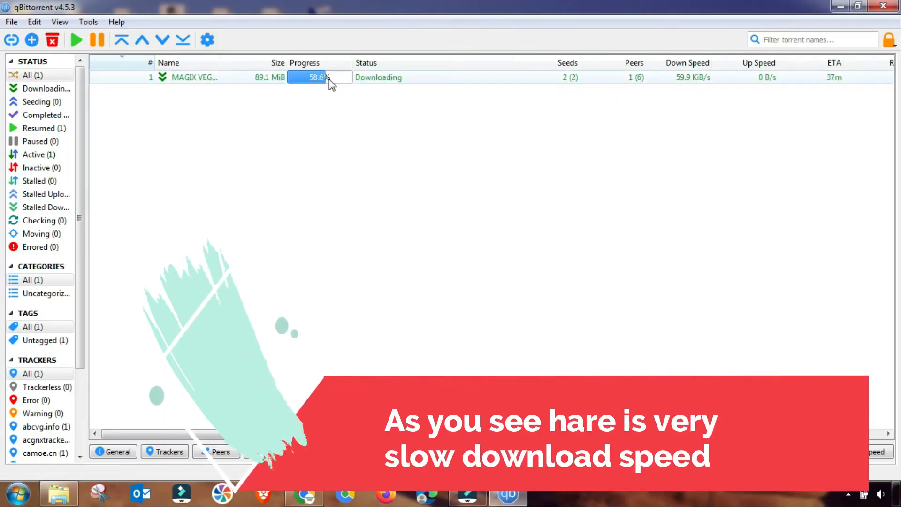
{"action": "mouse_move", "coordinate": [701, 89]}
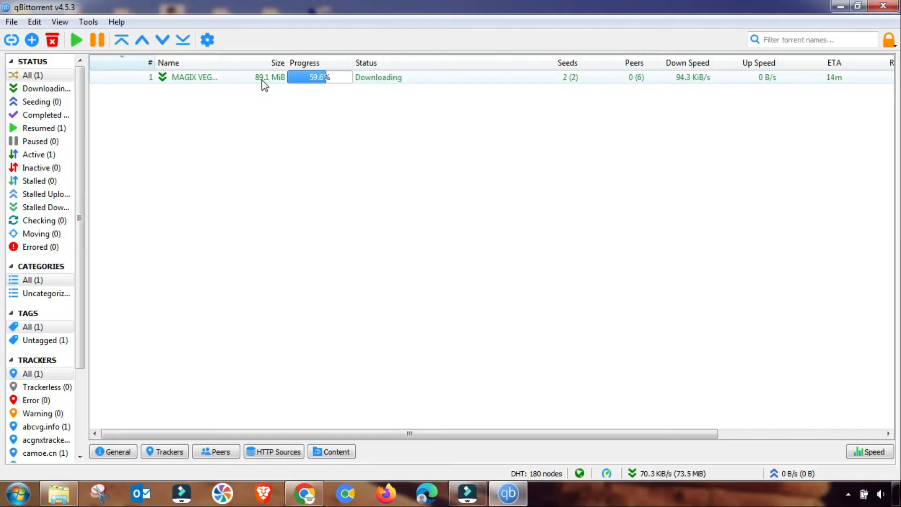
{"action": "mouse_move", "coordinate": [302, 81]}
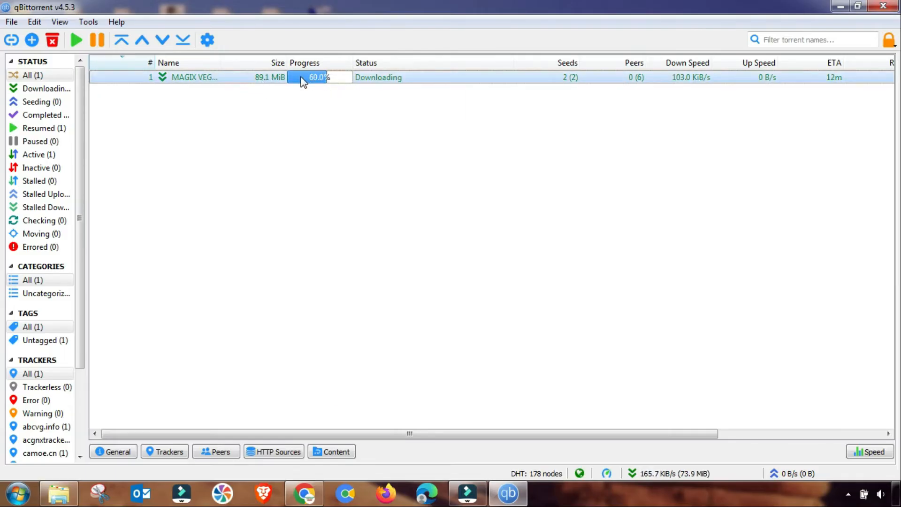
- Pause the downloading torrent at about 60% progress
{"action": "left_click", "coordinate": [96, 40]}
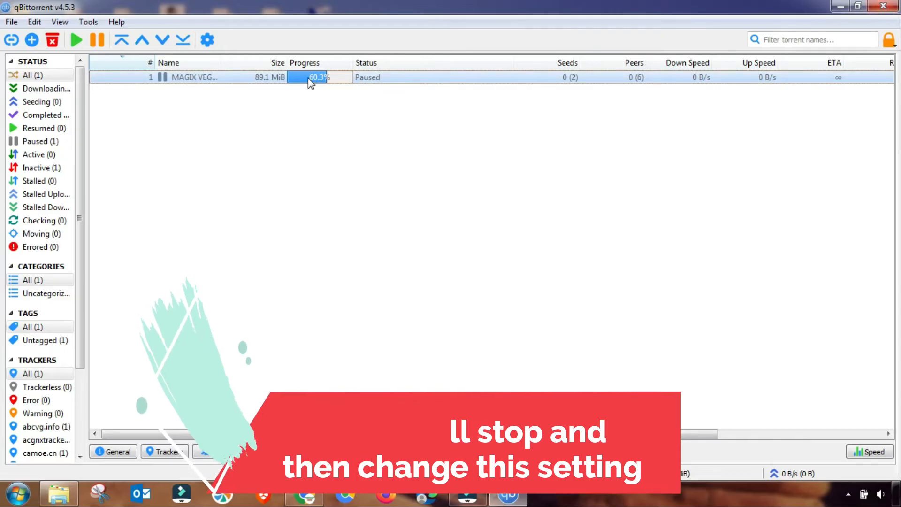
- Set Connection options to TCP and µTP, a random port, and limits 500/200/20/4
{"action": "left_click", "coordinate": [87, 21]}
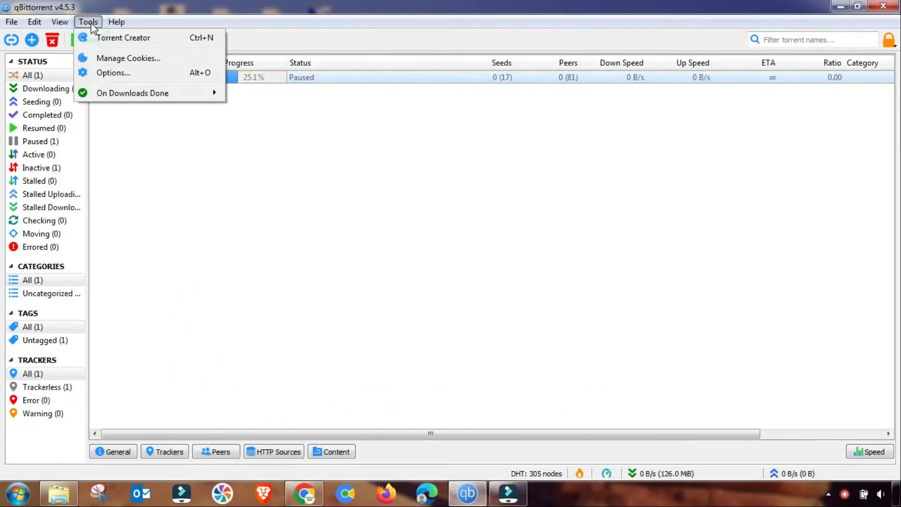
{"action": "mouse_move", "coordinate": [121, 78]}
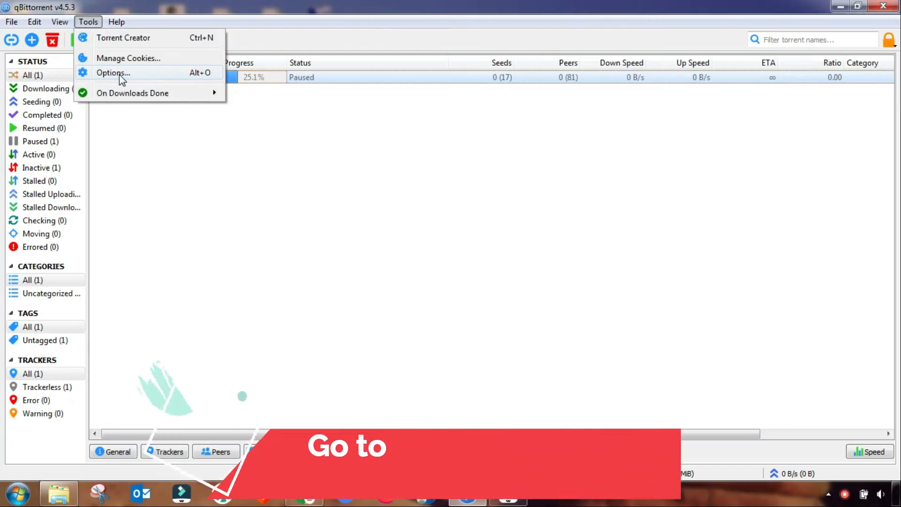
{"action": "left_click", "coordinate": [113, 73]}
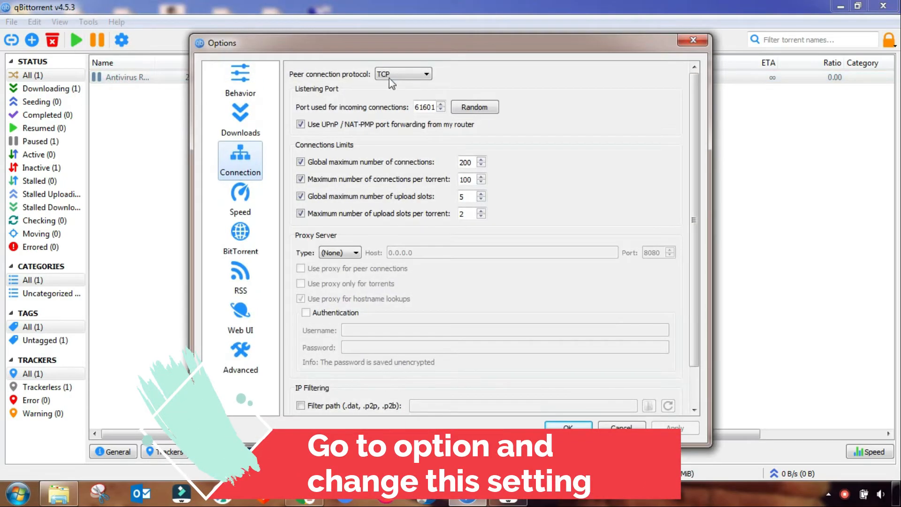
{"action": "left_click", "coordinate": [402, 73]}
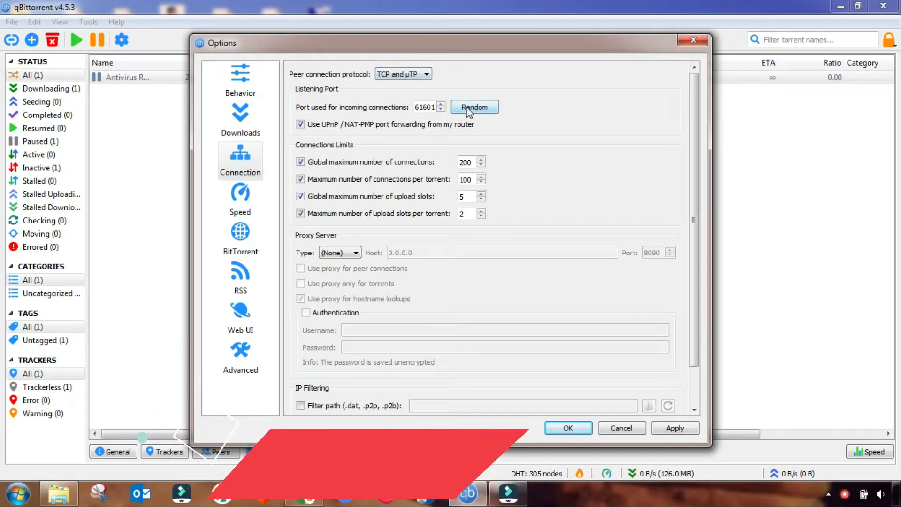
{"action": "left_click", "coordinate": [474, 107]}
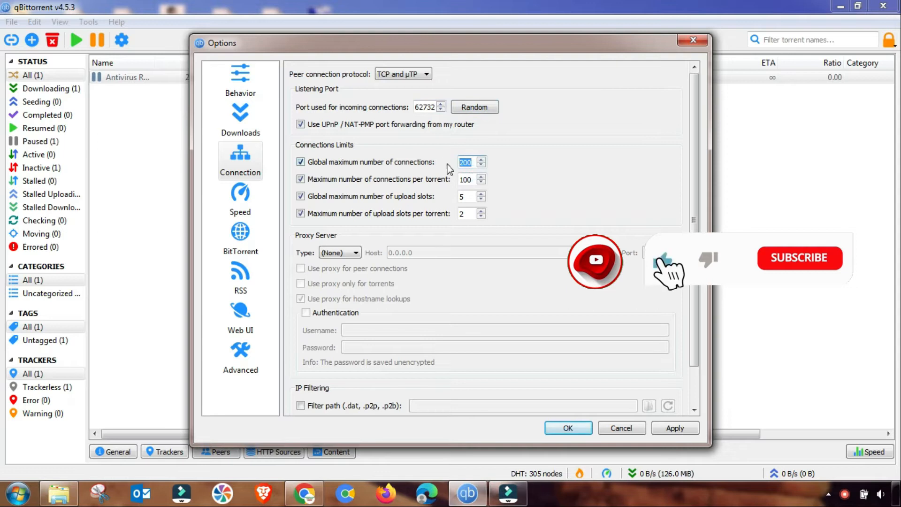
{"action": "type", "text": "500"}
{"action": "left_click", "coordinate": [471, 178]}
{"action": "type", "text": "200"}
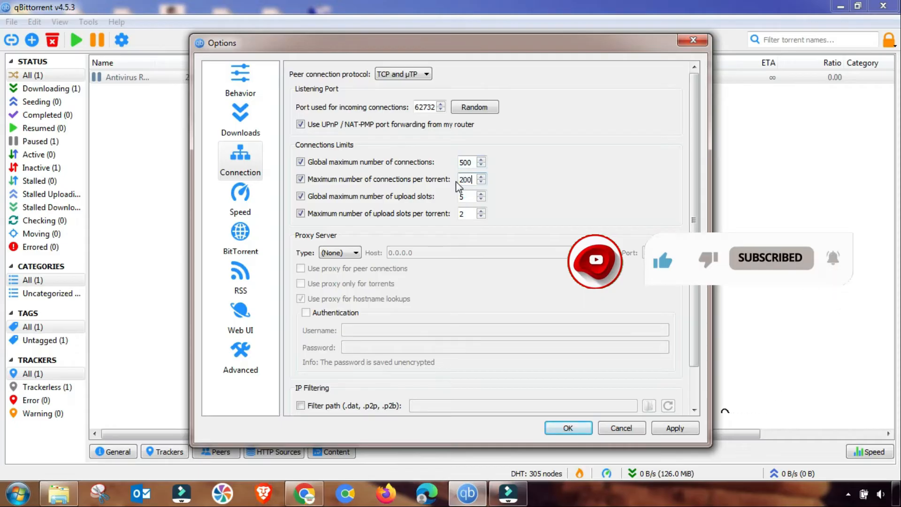
{"action": "left_click", "coordinate": [466, 196]}
{"action": "type", "text": "2"}
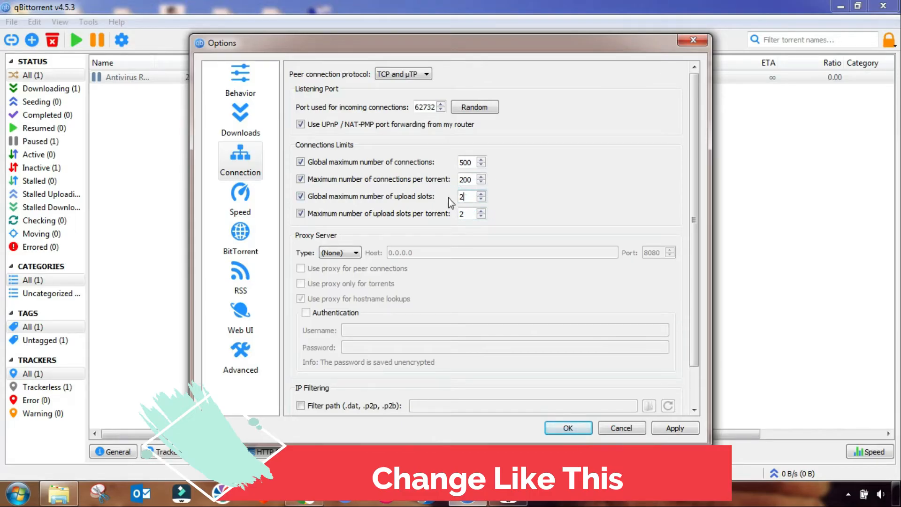
{"action": "type", "text": "0"}
{"action": "left_click", "coordinate": [472, 213]}
{"action": "type", "text": "4"}
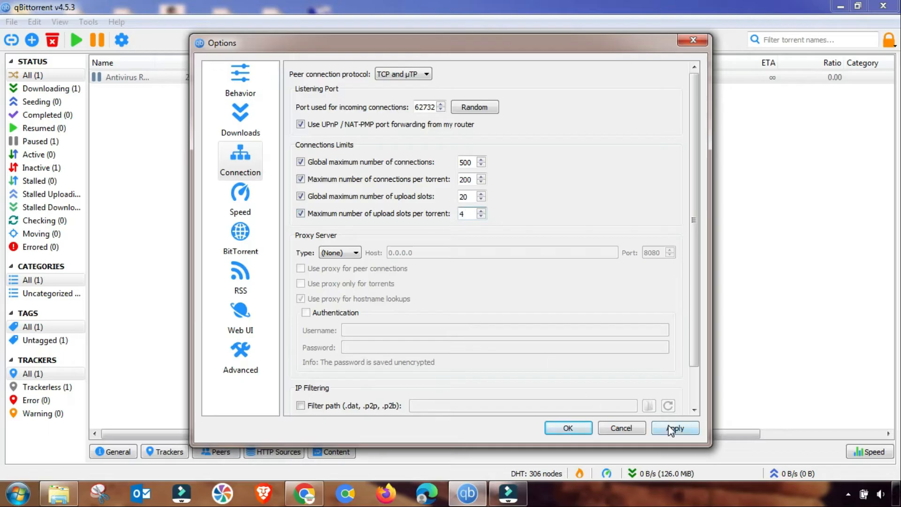
{"action": "left_click", "coordinate": [674, 429]}
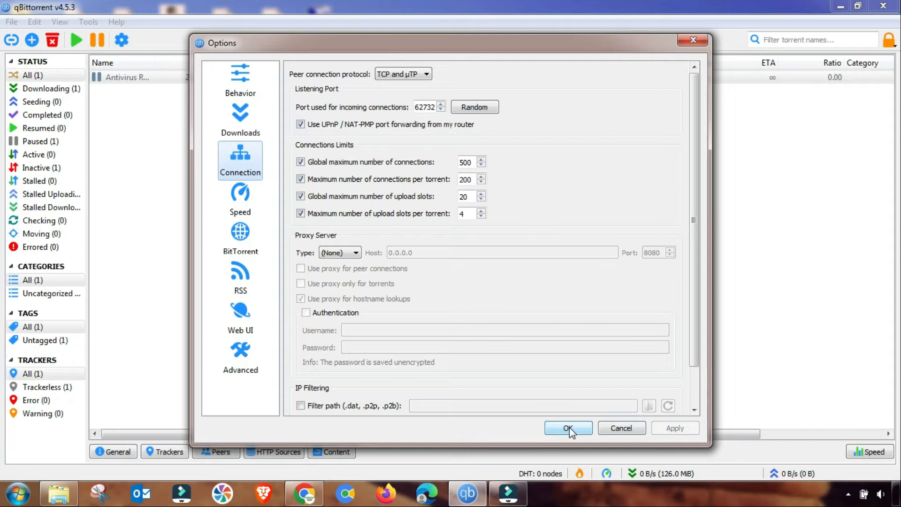
{"action": "left_click", "coordinate": [568, 428]}
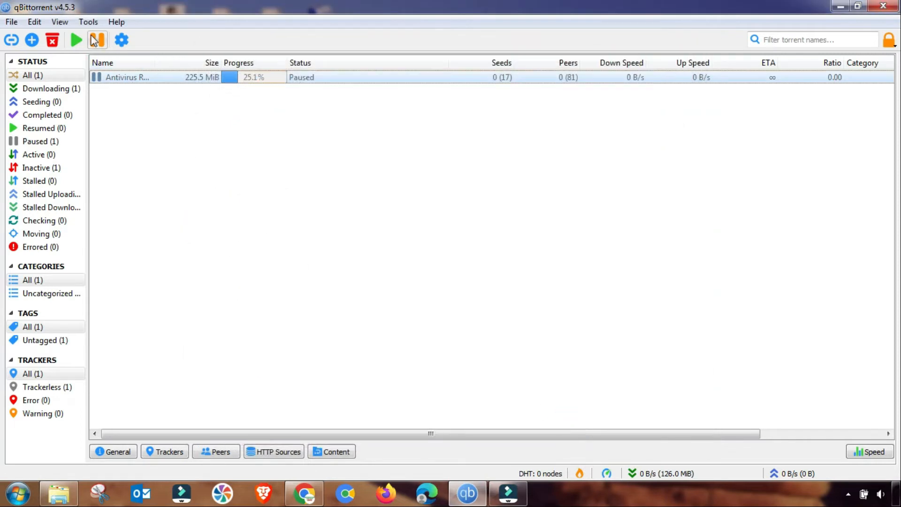
- Change the Speed page's alternative download limit from 10 KiB/s to unlimited (∞)
{"action": "left_click", "coordinate": [88, 22]}
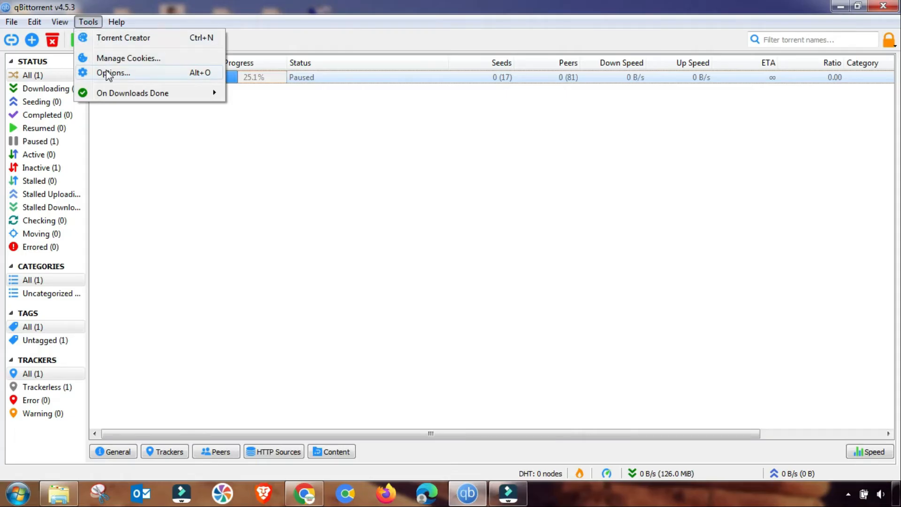
{"action": "left_click", "coordinate": [114, 72]}
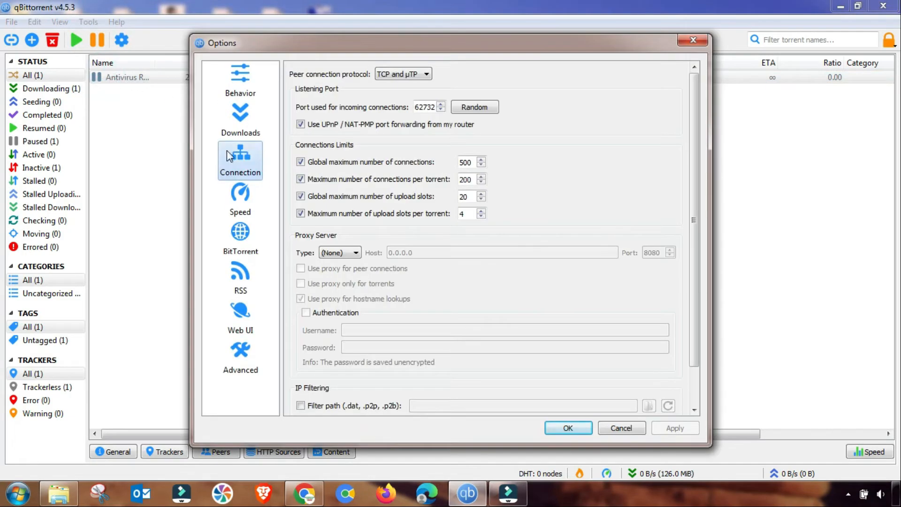
{"action": "left_click", "coordinate": [240, 195]}
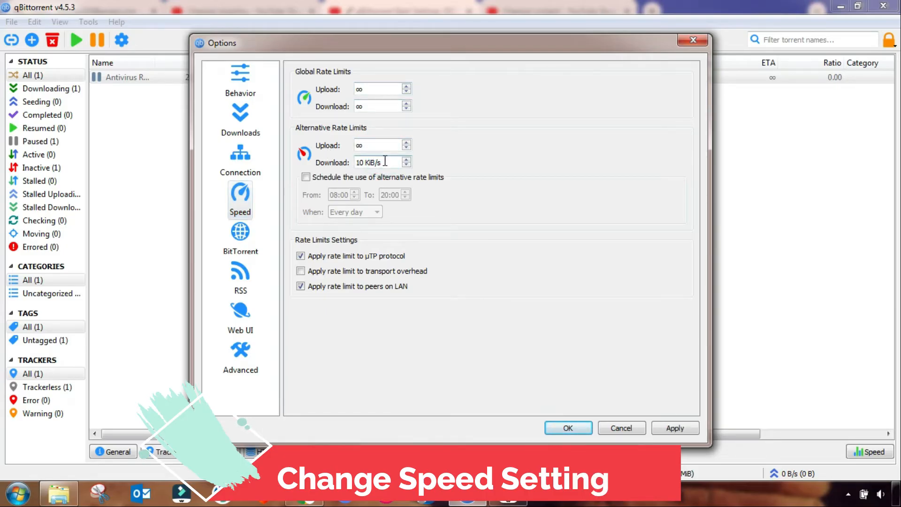
{"action": "triple_click", "coordinate": [374, 162]}
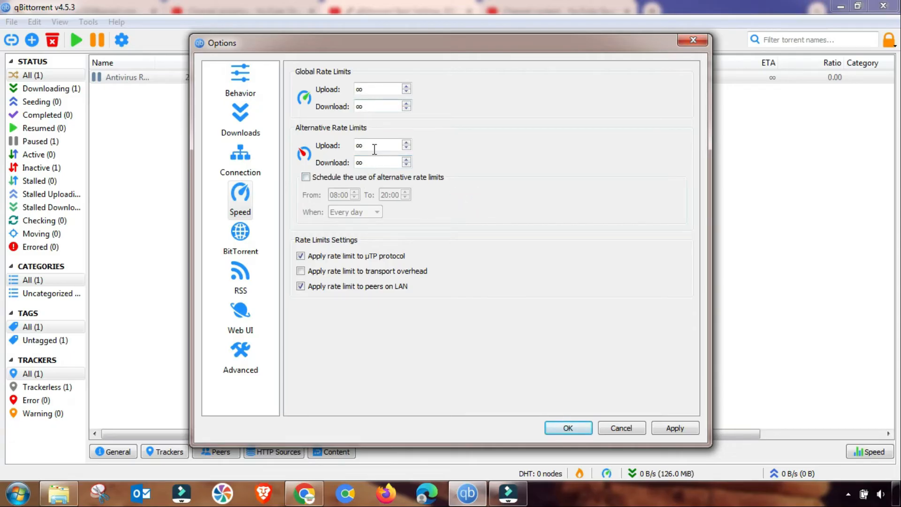
{"action": "left_click", "coordinate": [675, 428]}
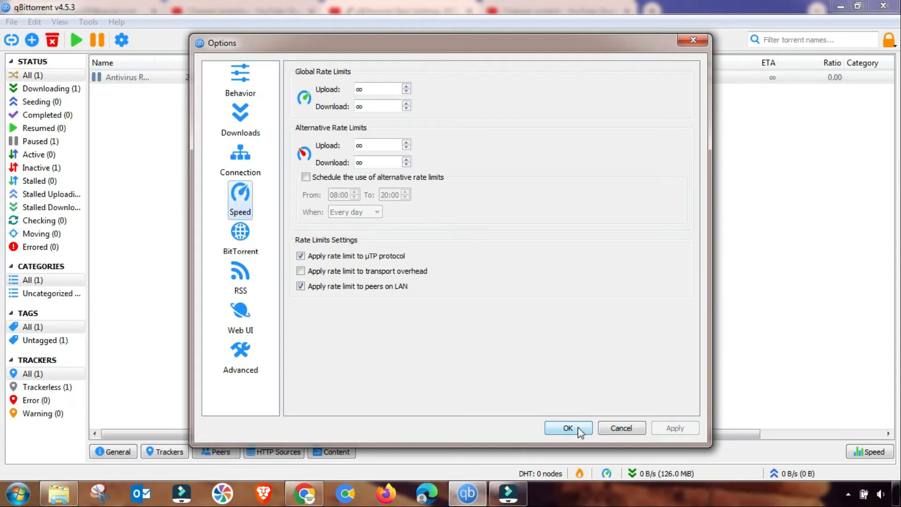
{"action": "left_click", "coordinate": [567, 428]}
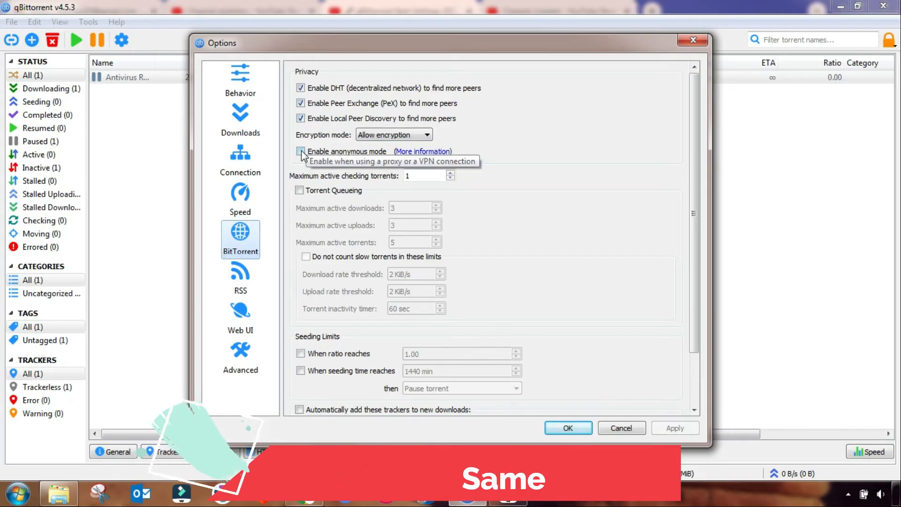
- Tick Enable anonymous mode, Torrent Queueing and Do not count slow torrents on the BitTorrent page
{"action": "left_click", "coordinate": [301, 151]}
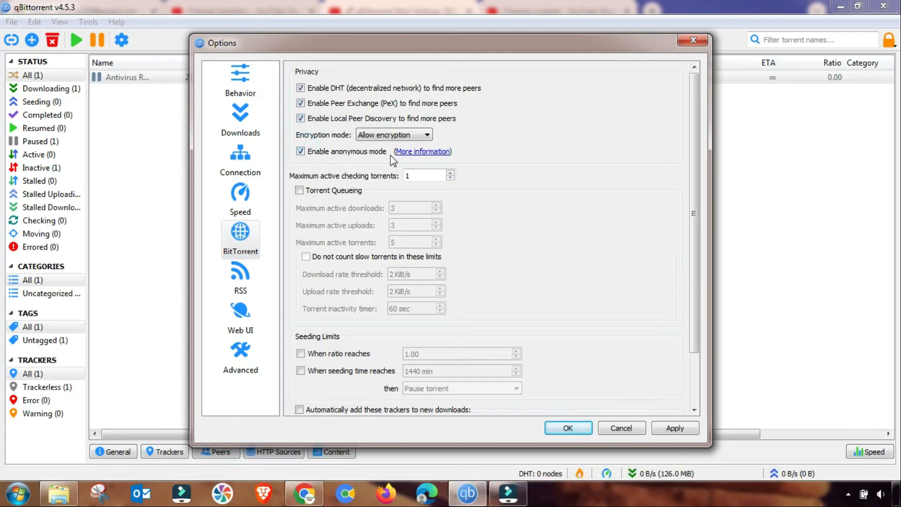
{"action": "mouse_move", "coordinate": [351, 221]}
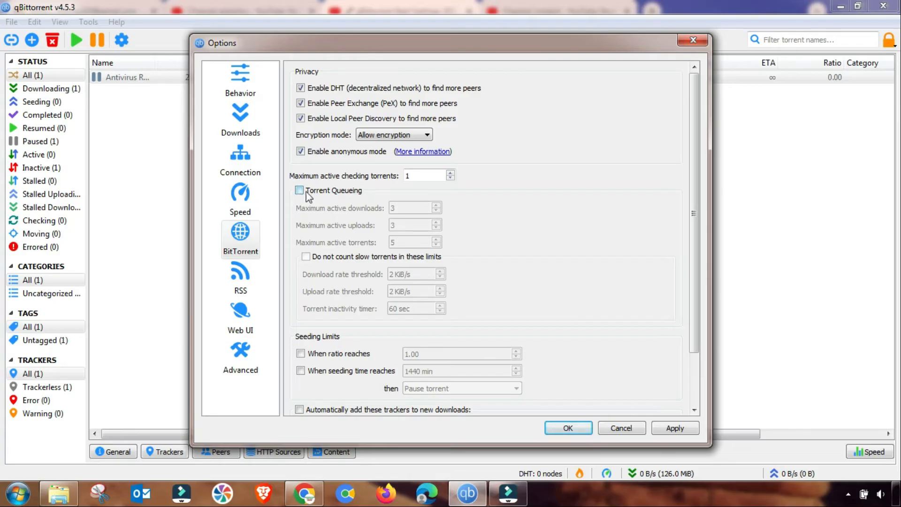
{"action": "left_click", "coordinate": [300, 190]}
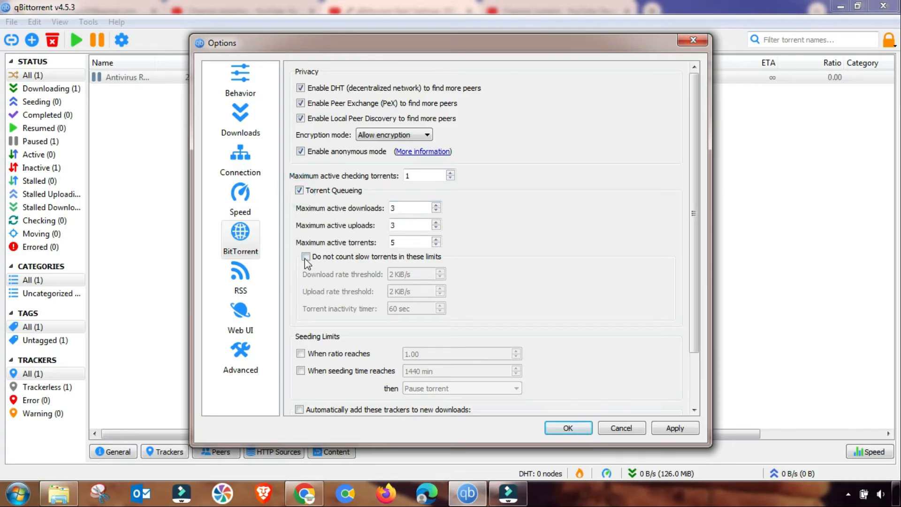
{"action": "left_click", "coordinate": [305, 257]}
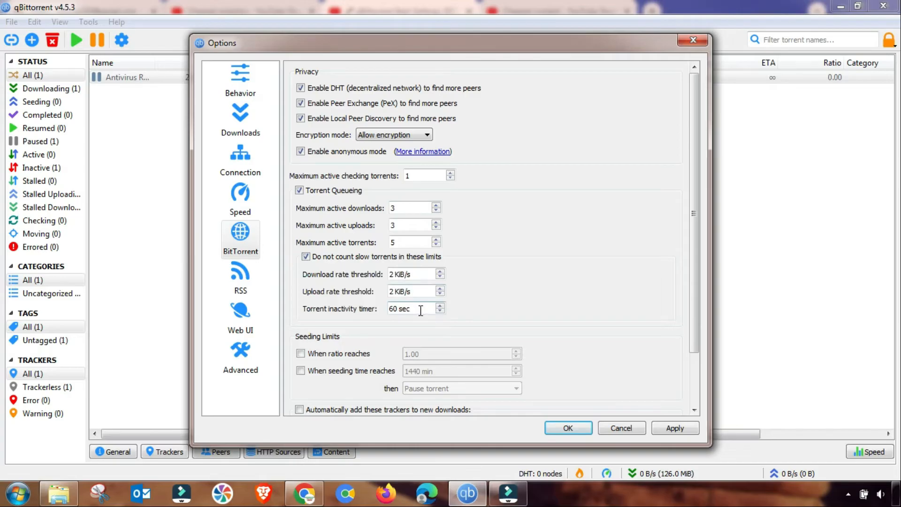
{"action": "scroll", "scroll_direction": "down", "scroll_amount": 3}
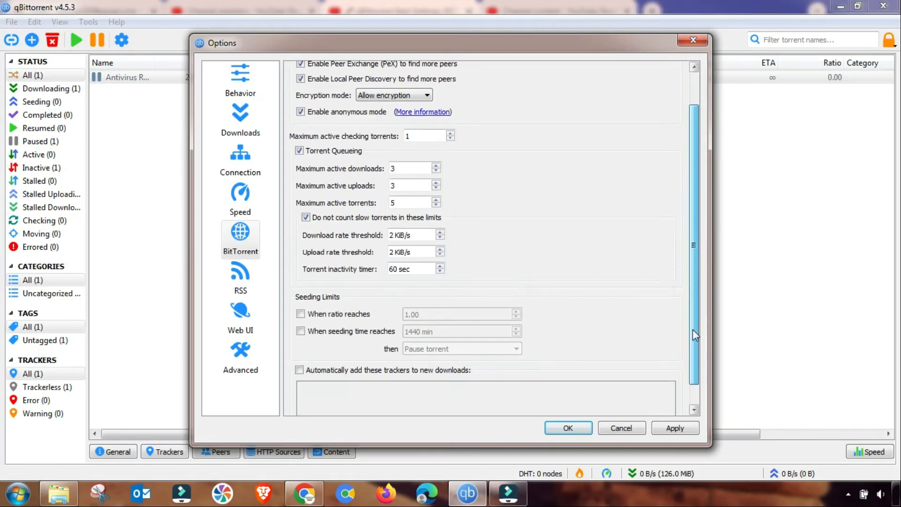
{"action": "scroll", "scroll_direction": "down", "scroll_amount": 3}
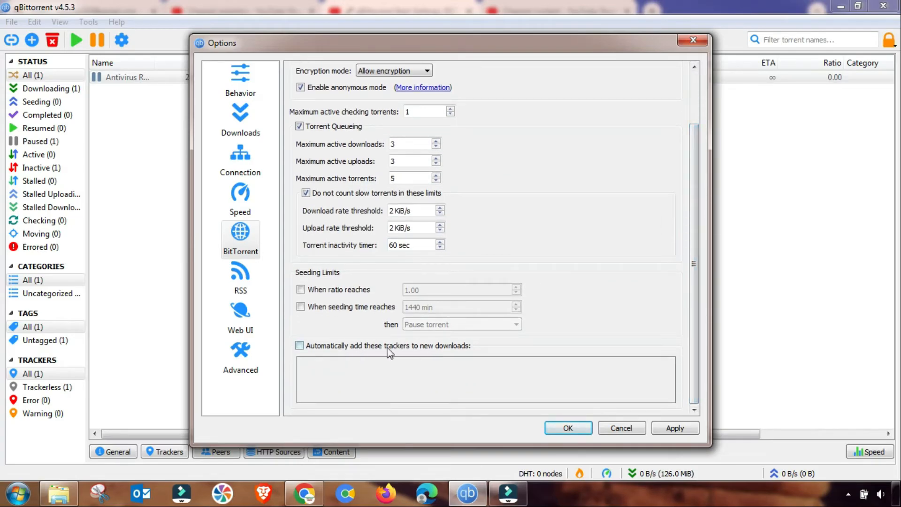
- Paste the public tracker list into the automatically added trackers box and save
{"action": "left_click", "coordinate": [299, 345]}
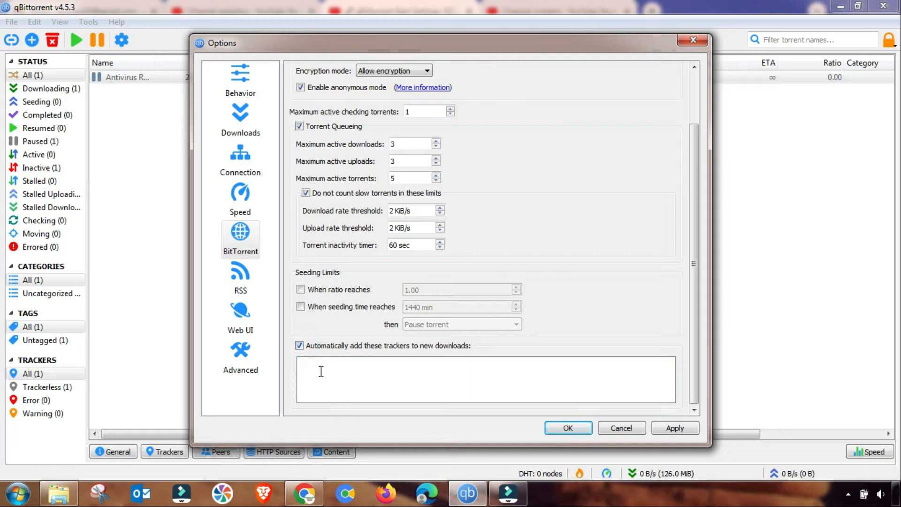
{"action": "right_click", "coordinate": [320, 373]}
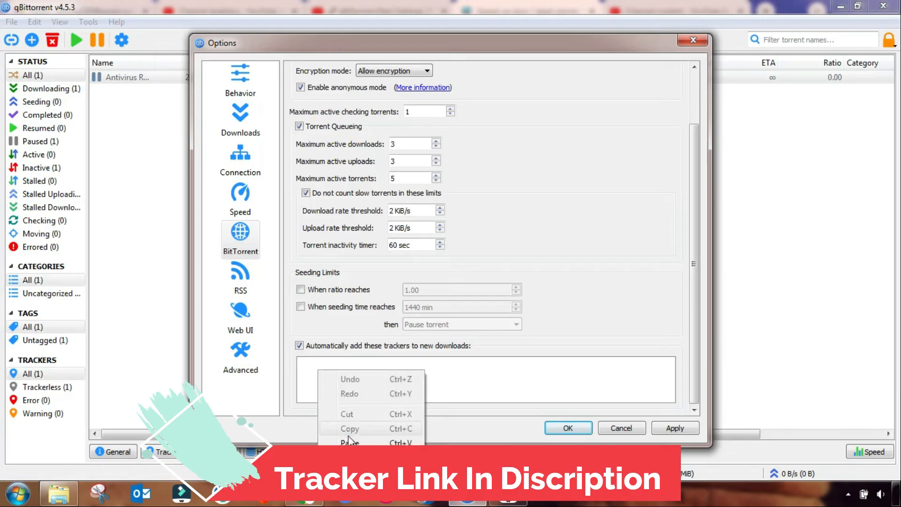
{"action": "left_click", "coordinate": [349, 443]}
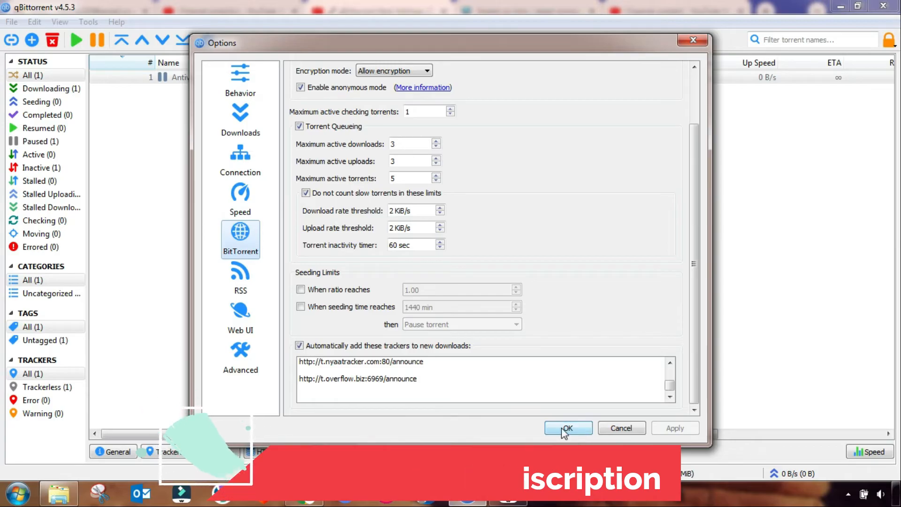
{"action": "left_click", "coordinate": [567, 429]}
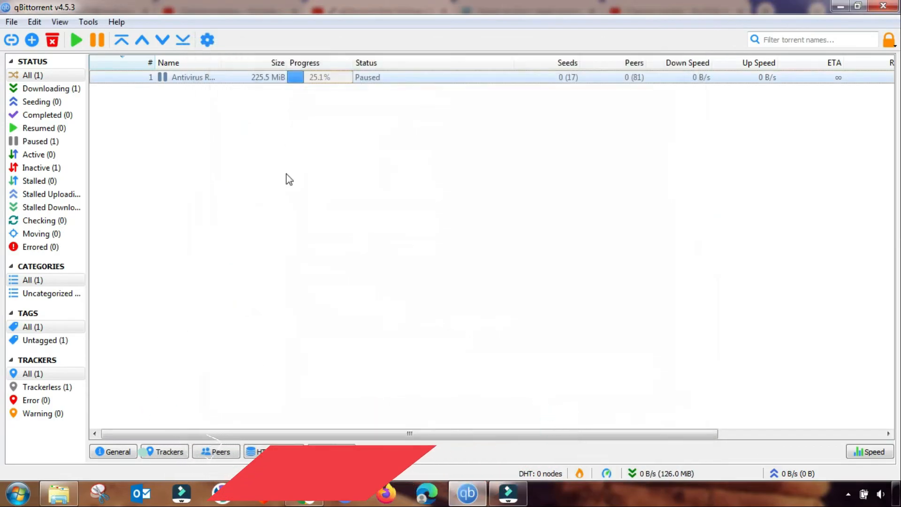
- Set Max concurrent HTTP announces to 320 on the Advanced page and save
{"action": "left_click", "coordinate": [88, 22]}
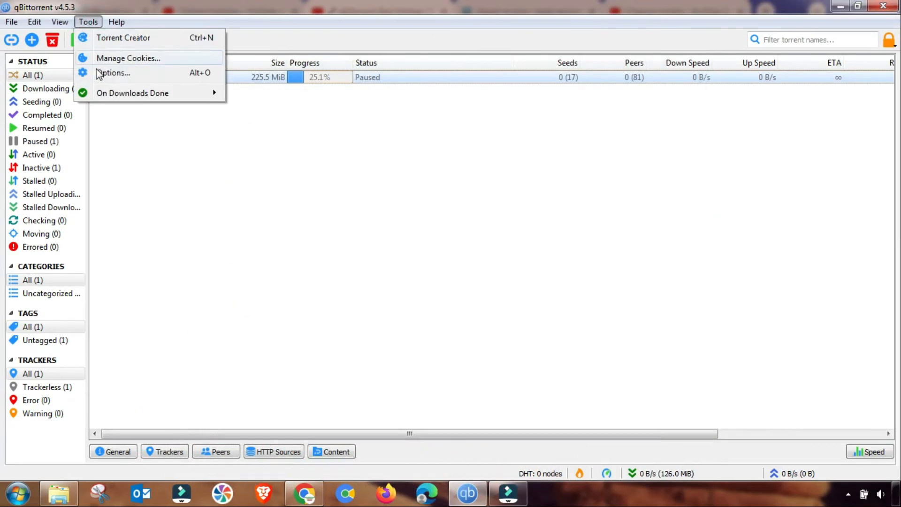
{"action": "left_click", "coordinate": [113, 72]}
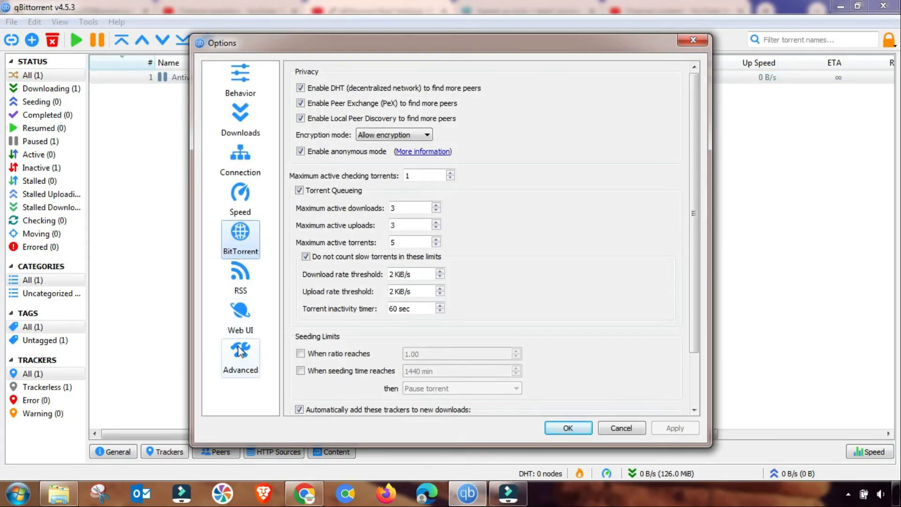
{"action": "left_click", "coordinate": [240, 357]}
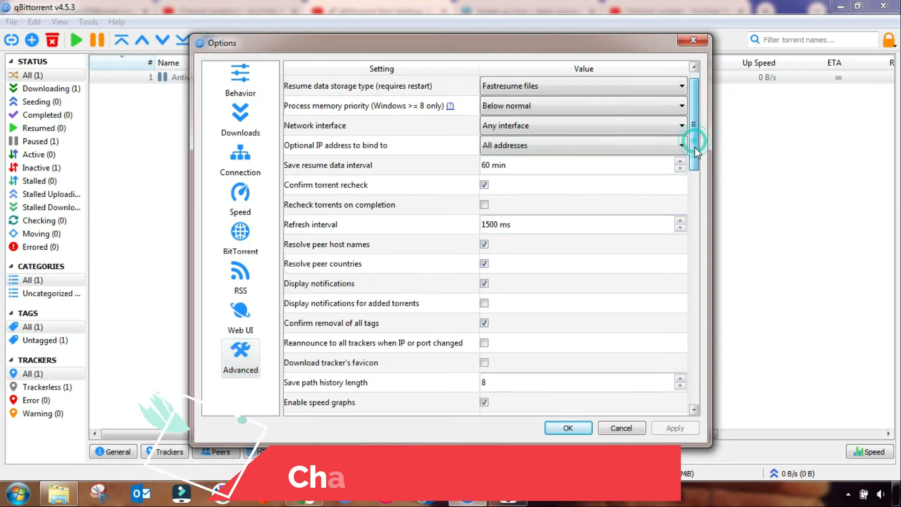
{"action": "scroll", "scroll_direction": "down", "scroll_amount": 3}
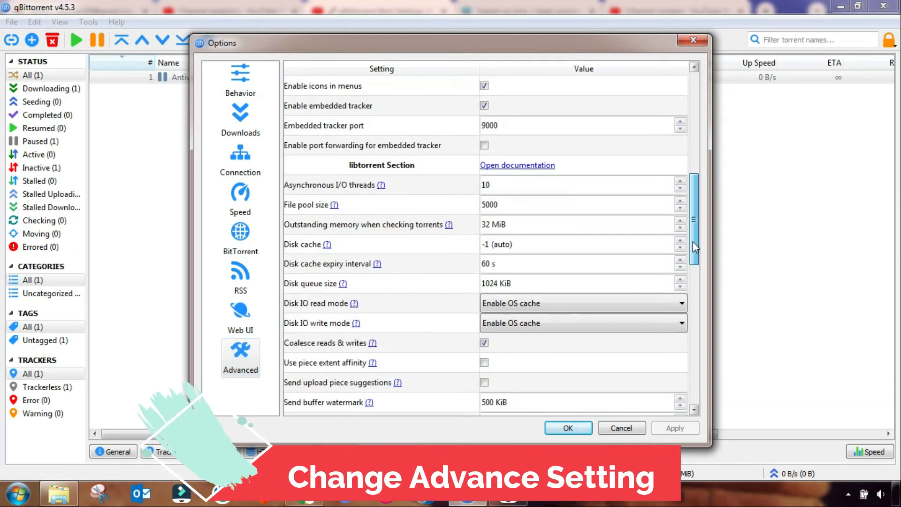
{"action": "scroll", "scroll_direction": "down", "scroll_amount": 3}
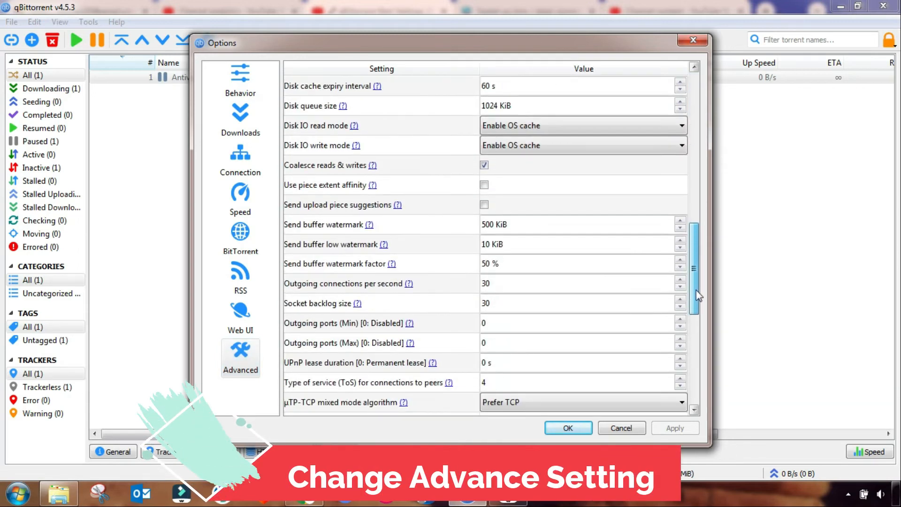
{"action": "scroll", "scroll_direction": "down", "scroll_amount": 3}
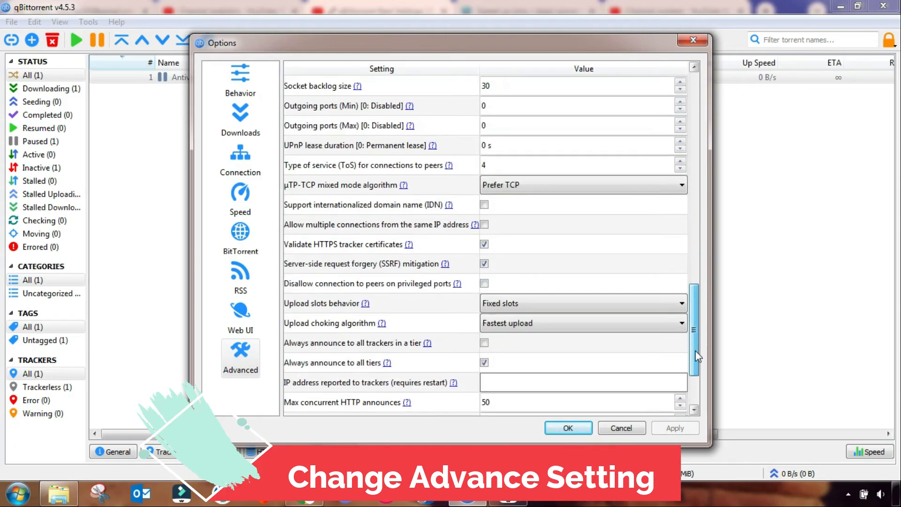
{"action": "scroll", "scroll_direction": "down", "scroll_amount": 3}
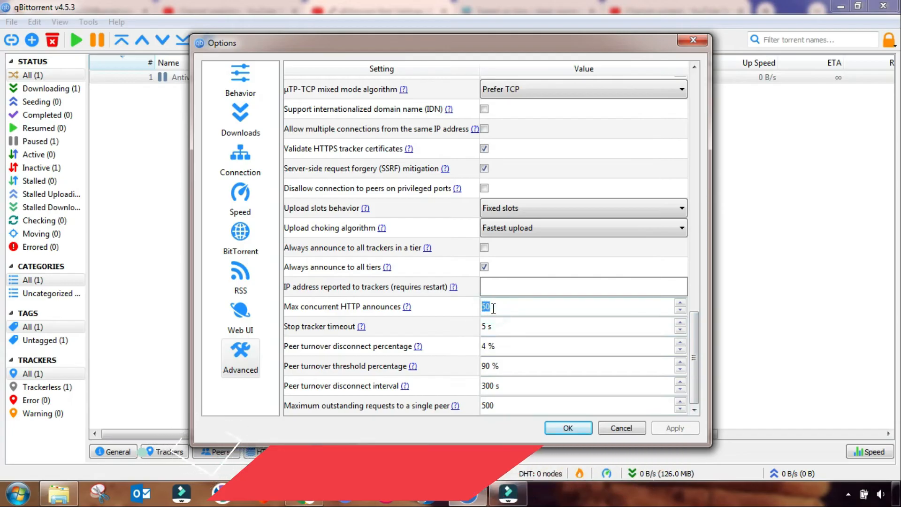
{"action": "type", "text": "3"}
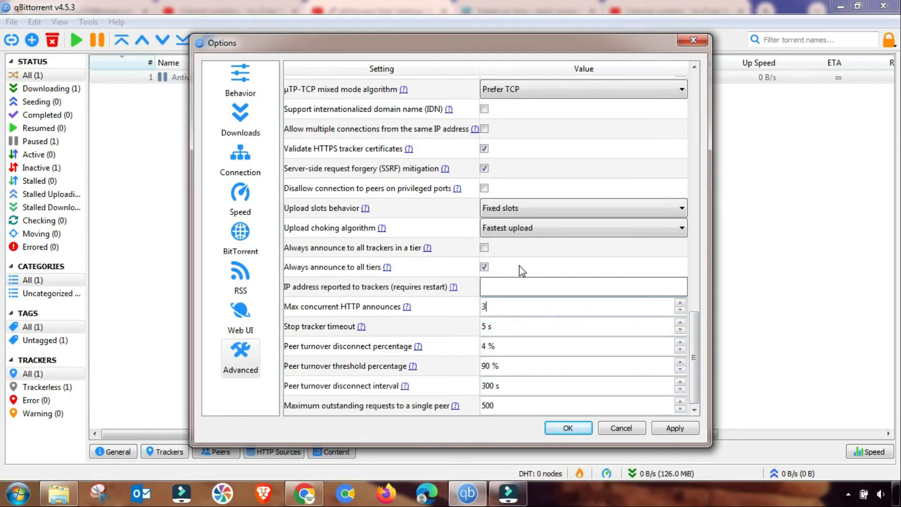
{"action": "type", "text": "20"}
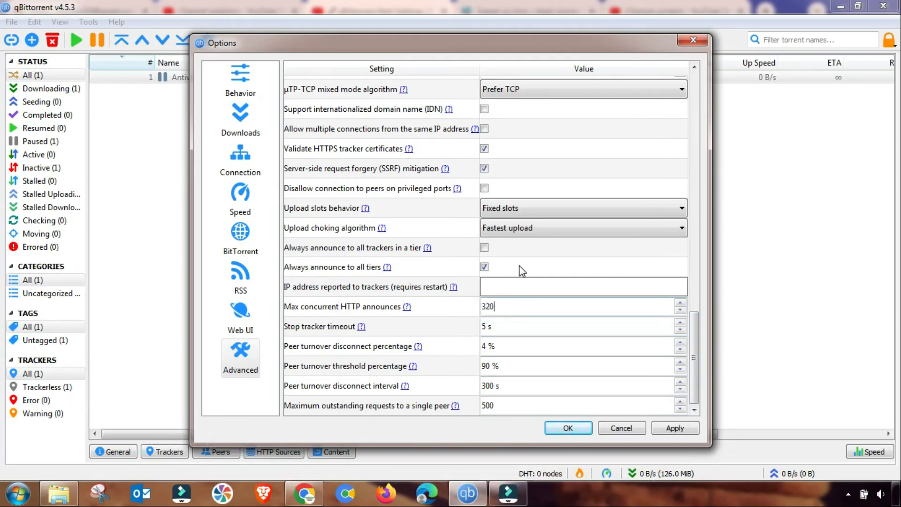
{"action": "mouse_move", "coordinate": [520, 282]}
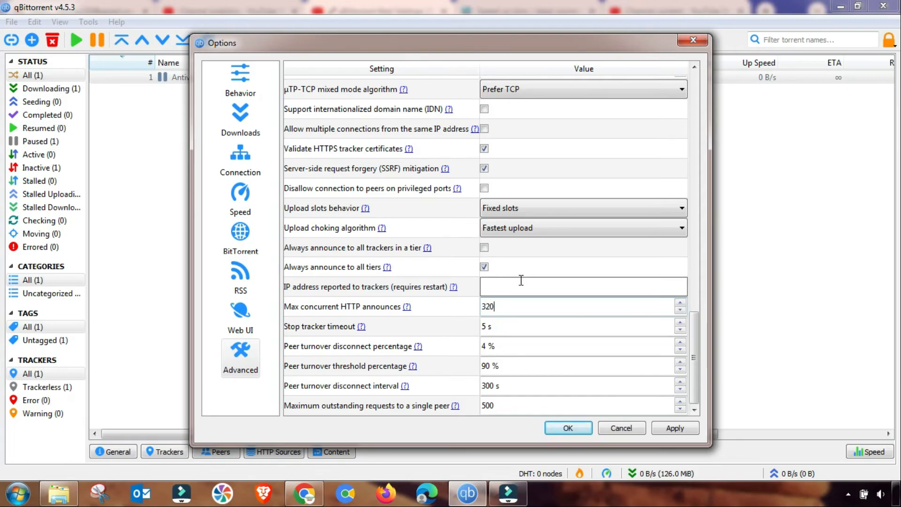
{"action": "left_click", "coordinate": [567, 427]}
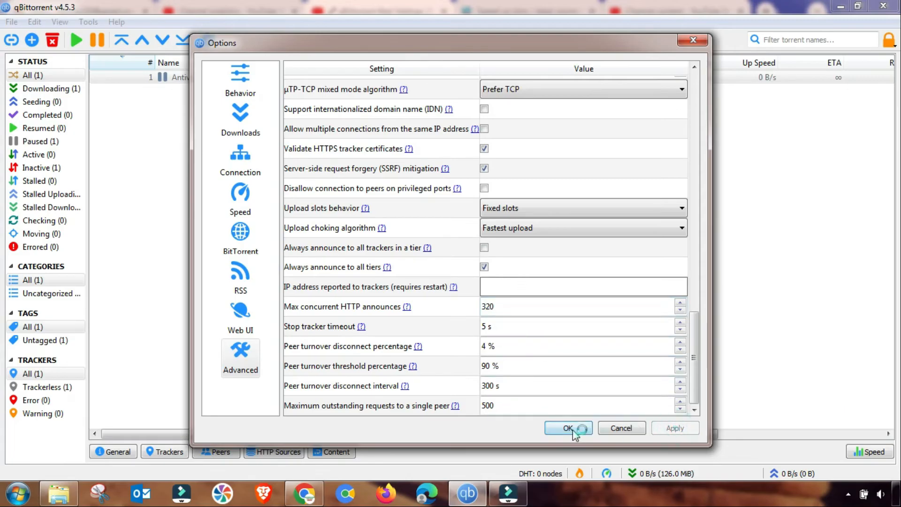
{"action": "left_click", "coordinate": [568, 428]}
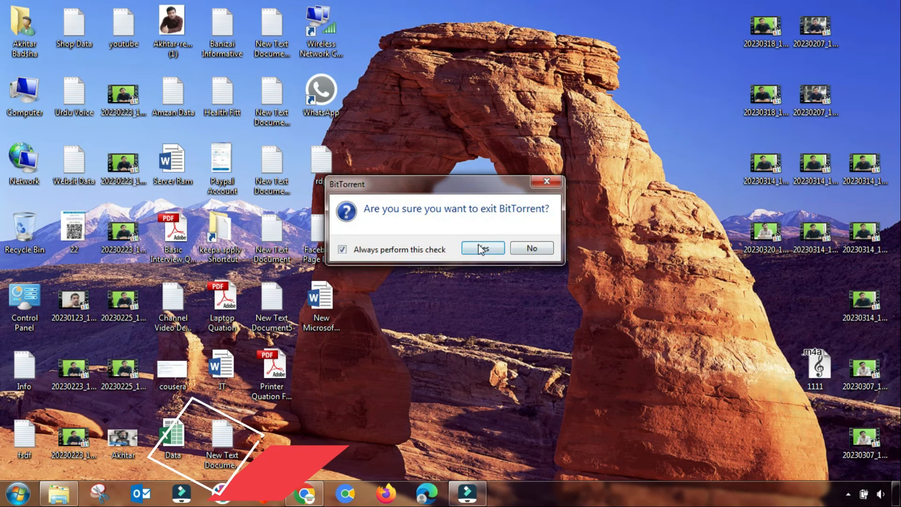
- Confirm the prompt to exit qBittorrent
{"action": "left_click", "coordinate": [482, 248]}
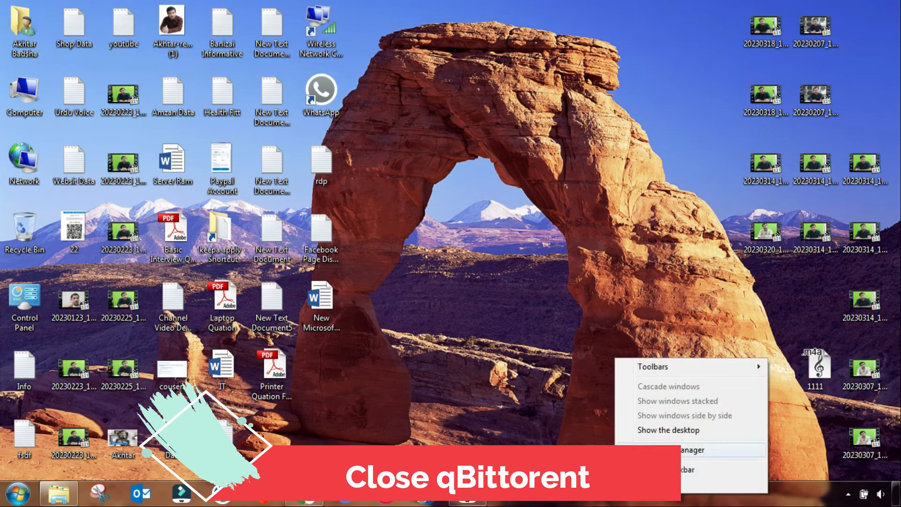
- End the BTTray.exe and BitTorrent.exe processes in Task Manager, then close it
{"action": "left_click", "coordinate": [679, 450]}
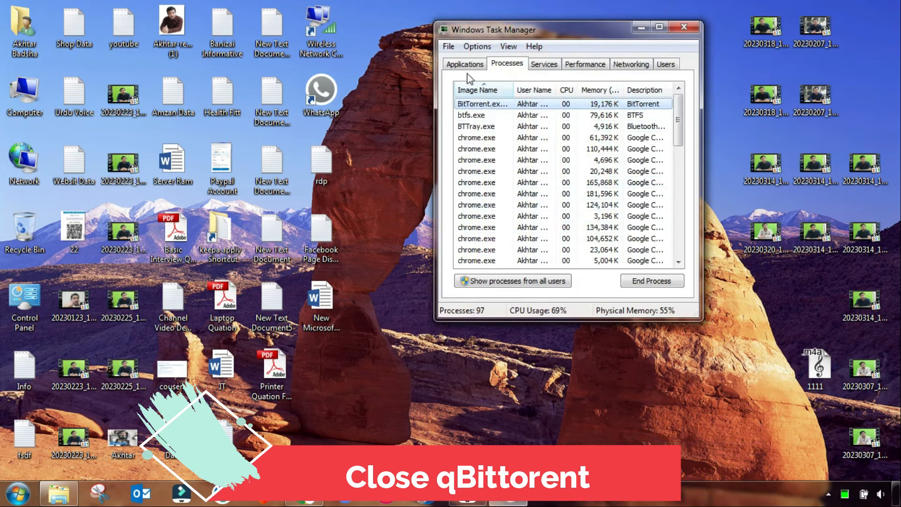
{"action": "left_click", "coordinate": [483, 138]}
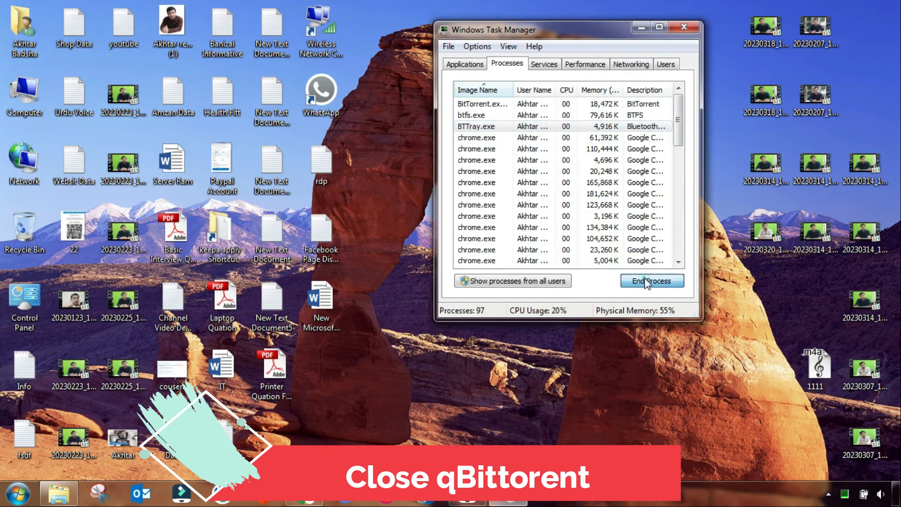
{"action": "left_click", "coordinate": [652, 281]}
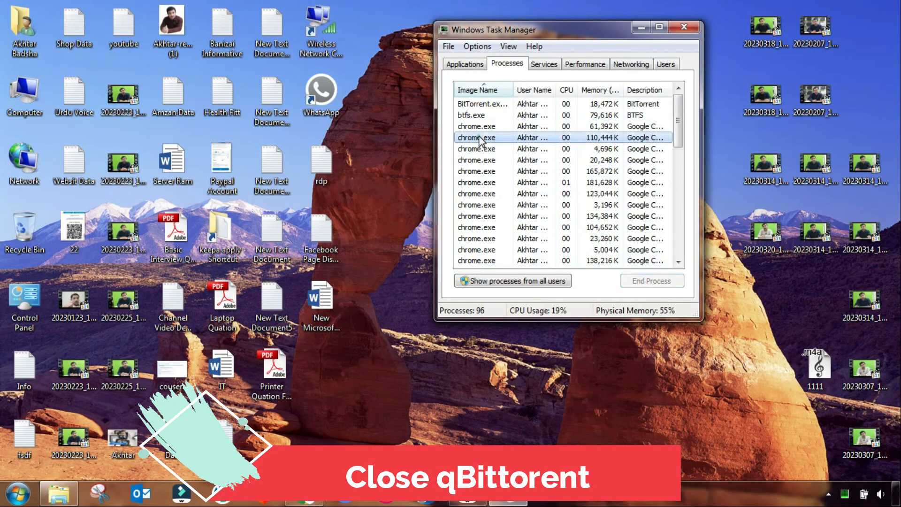
{"action": "left_click", "coordinate": [472, 115]}
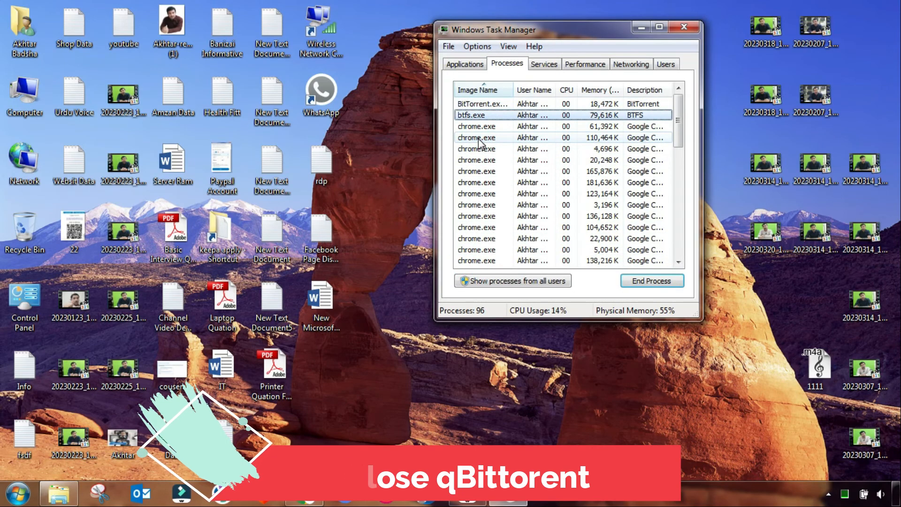
{"action": "left_click", "coordinate": [482, 103]}
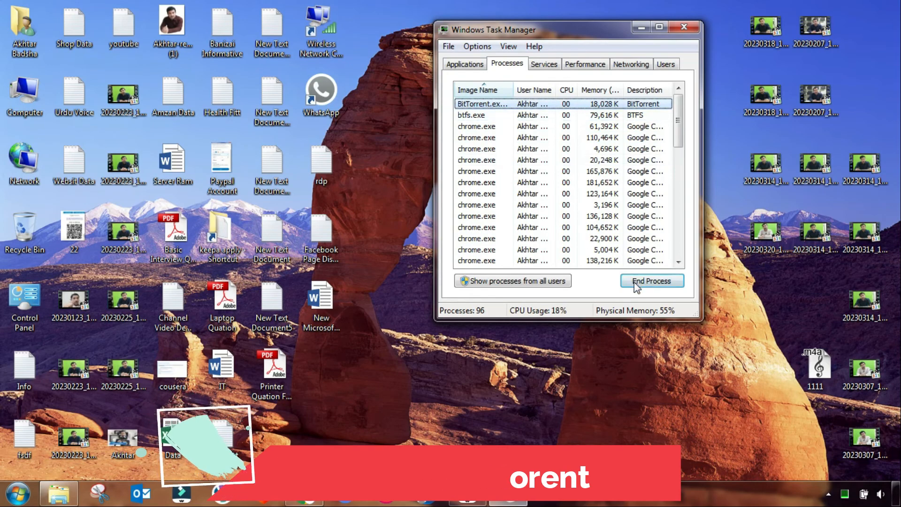
{"action": "left_click", "coordinate": [651, 281]}
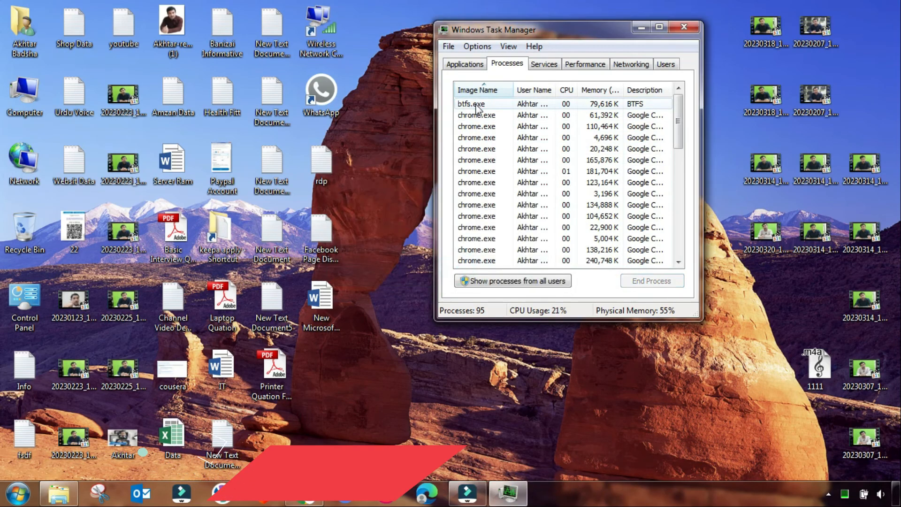
{"action": "left_click", "coordinate": [684, 26]}
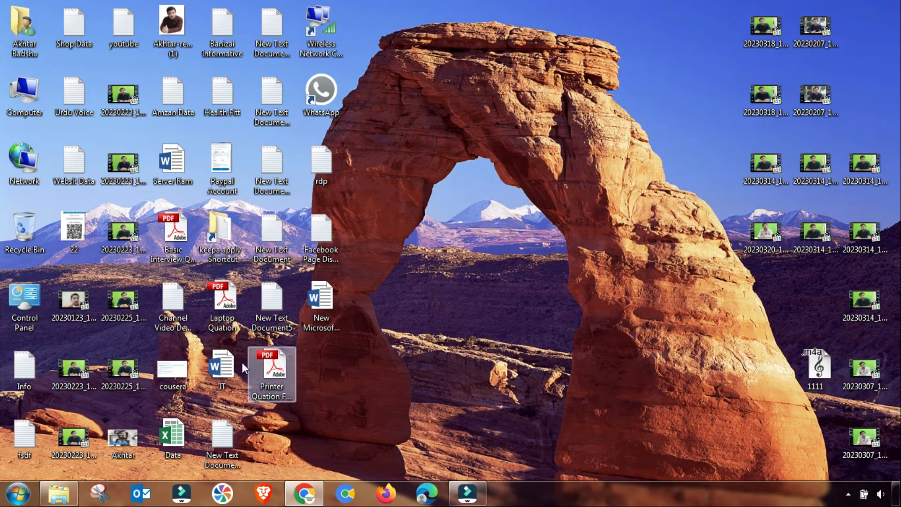
- Relaunch qBittorrent as administrator and decline the new-version download
{"action": "left_click", "coordinate": [16, 494]}
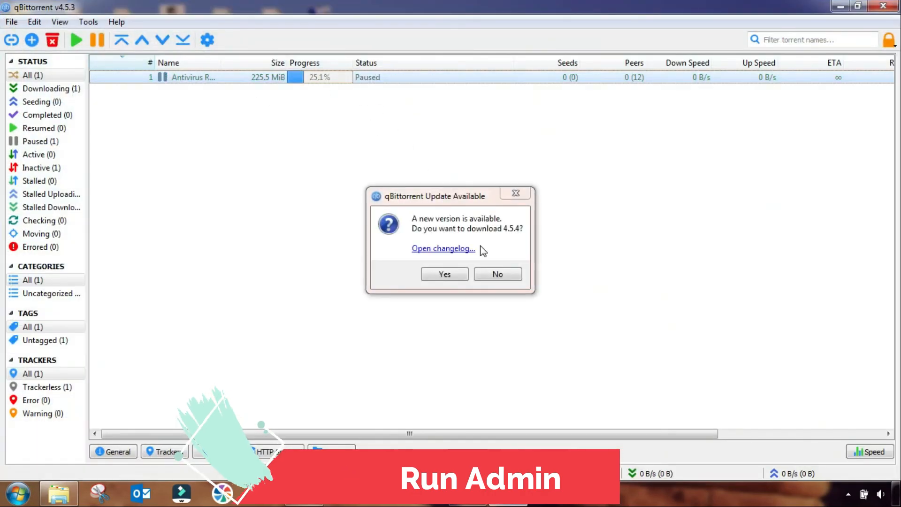
{"action": "left_click", "coordinate": [497, 273]}
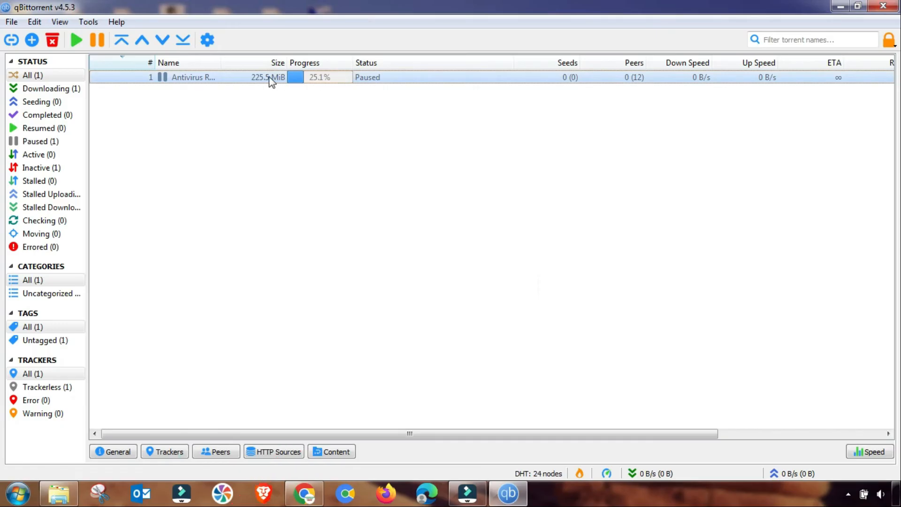